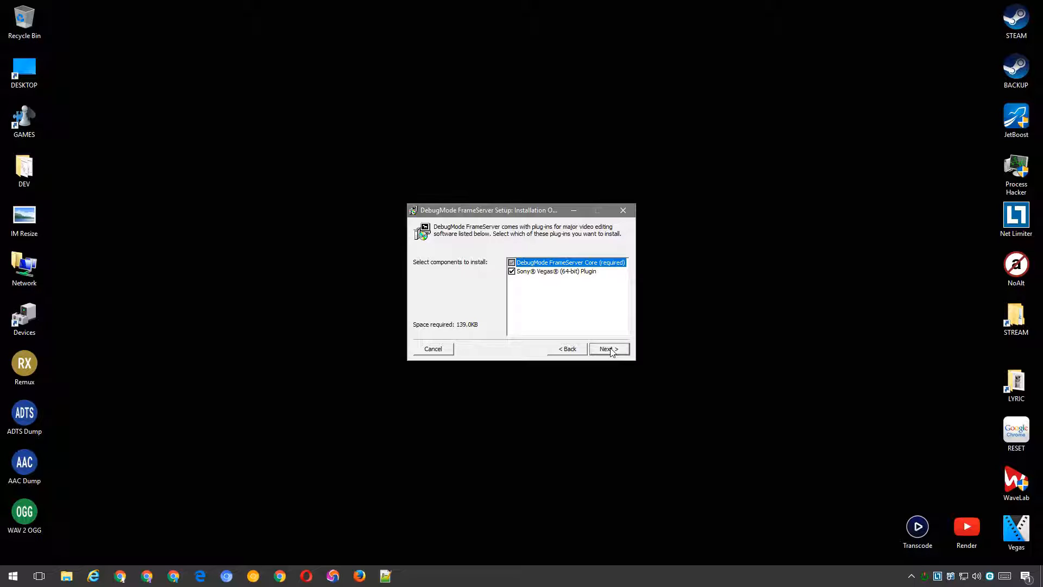
Install the FrameServer core and 64-bit Vegas plugin into VEGAS Pro 14.0, answering the Start Menu prompt
{"action": "left_click", "coordinate": [606, 348]}
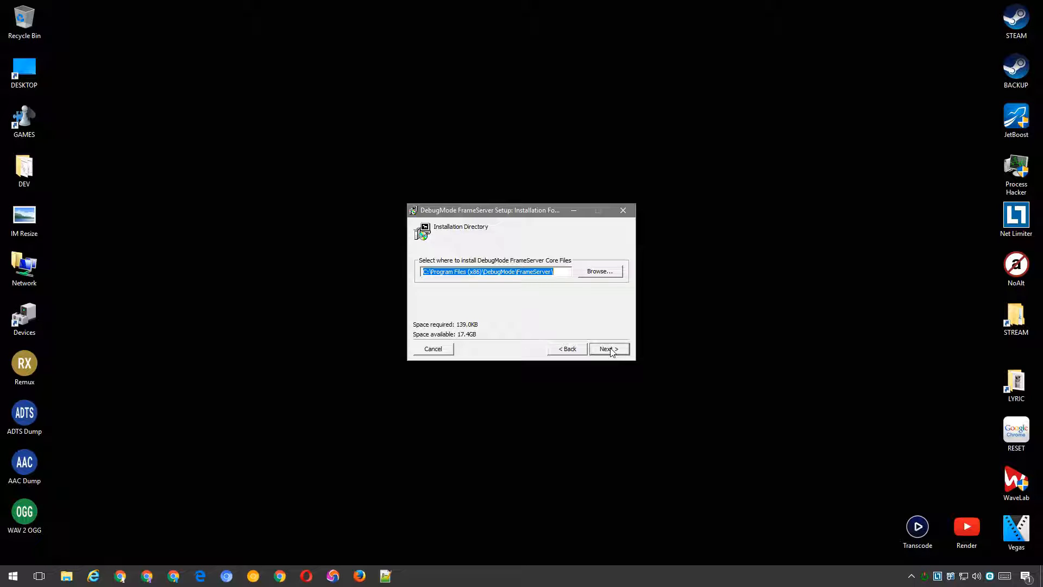
{"action": "left_click", "coordinate": [606, 349]}
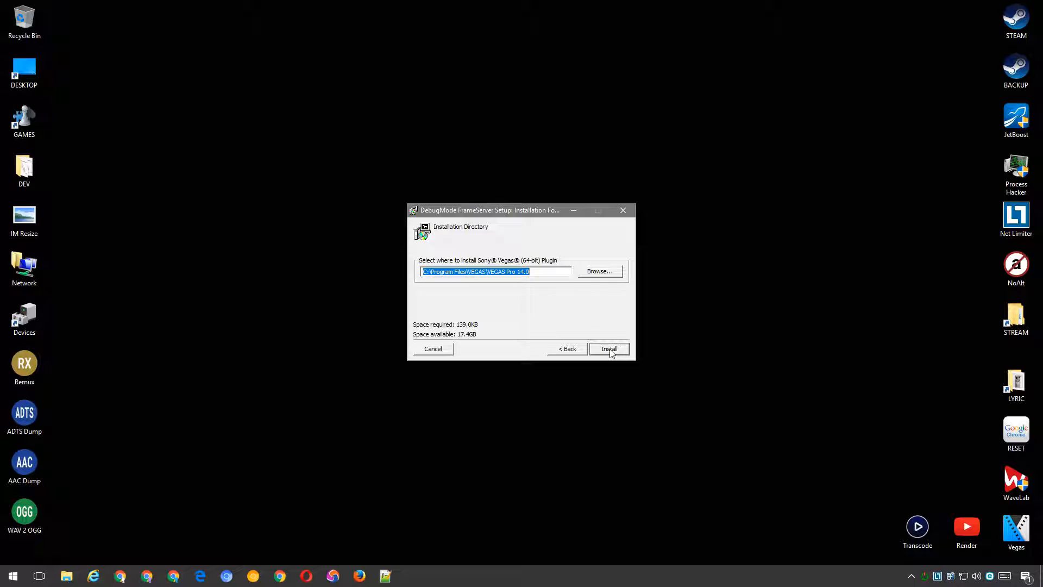
{"action": "left_click", "coordinate": [608, 349]}
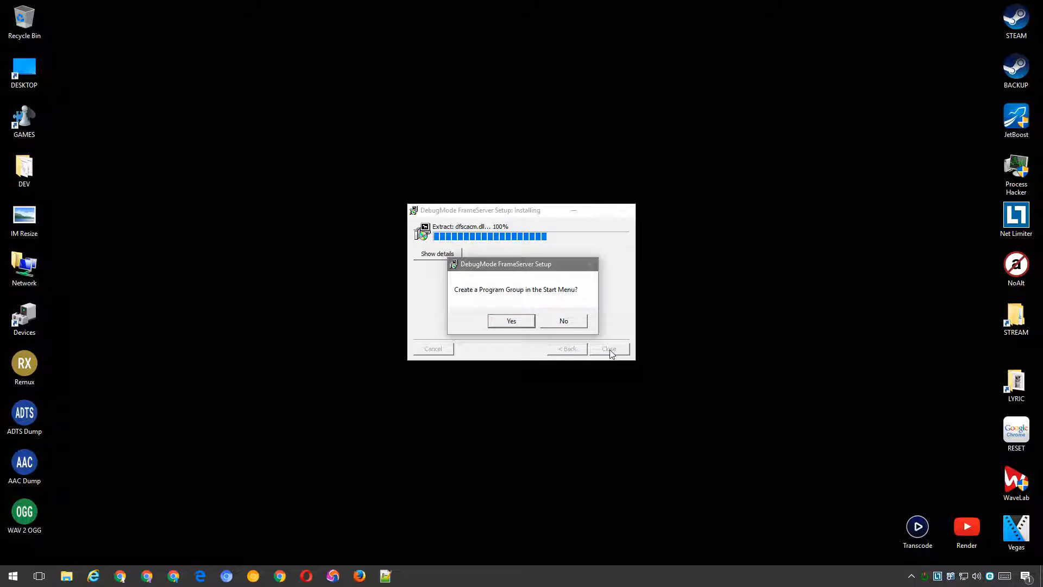
{"action": "left_click", "coordinate": [510, 321]}
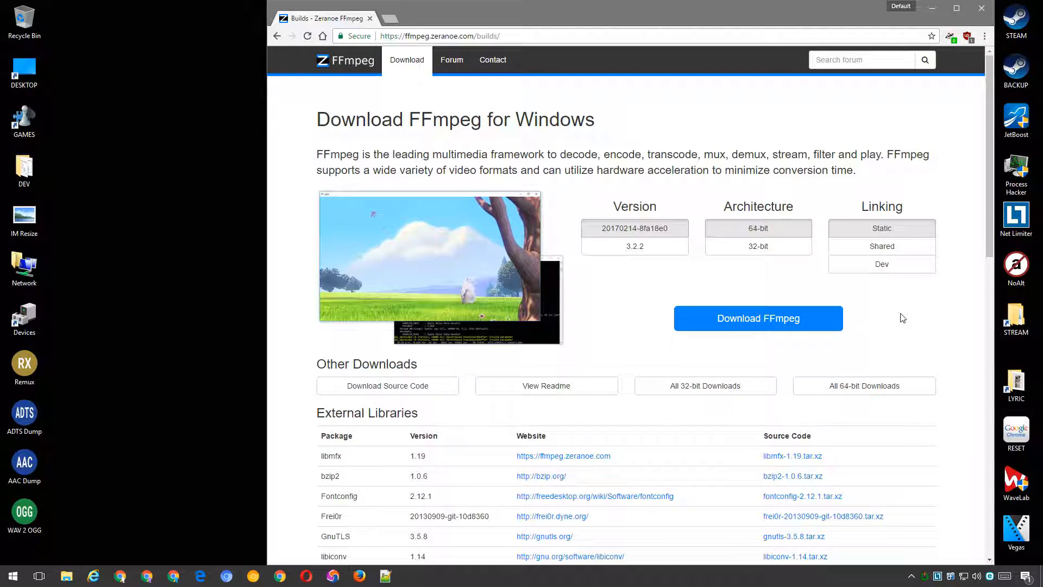
Download the 32-bit static FFmpeg build from the Zeranoe builds page
{"action": "left_click", "coordinate": [757, 246]}
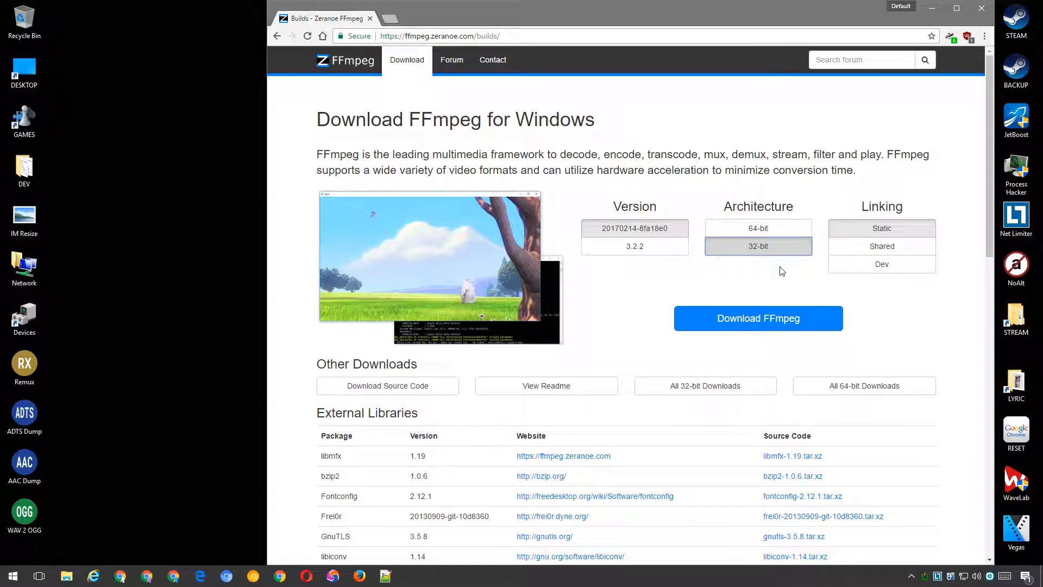
{"action": "left_click", "coordinate": [757, 318]}
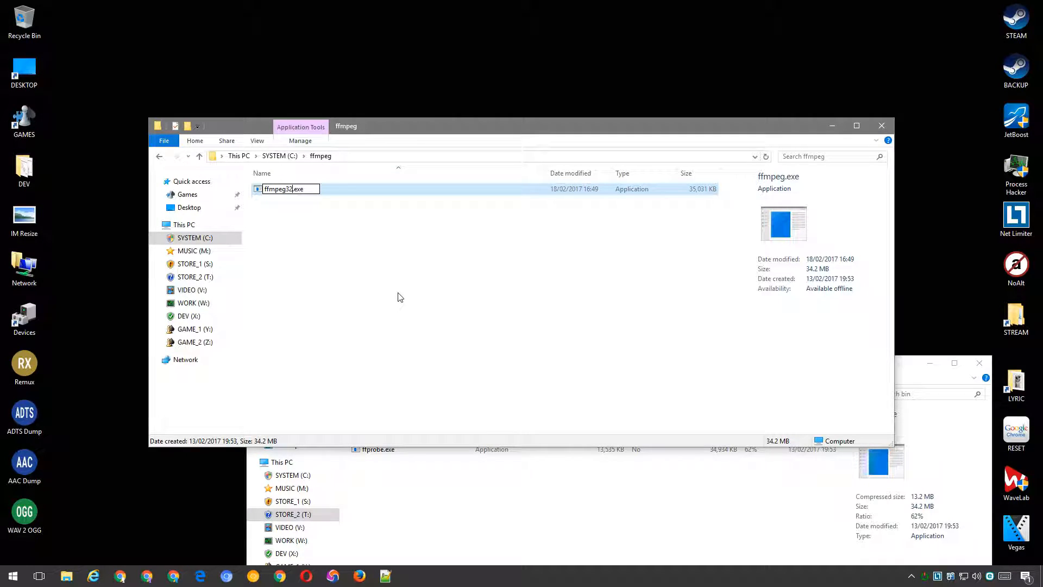
Rename the copied executable to ffmpeg32.exe and select ffmpeg.exe in the archive's bin folder
{"action": "key", "text": "enter"}
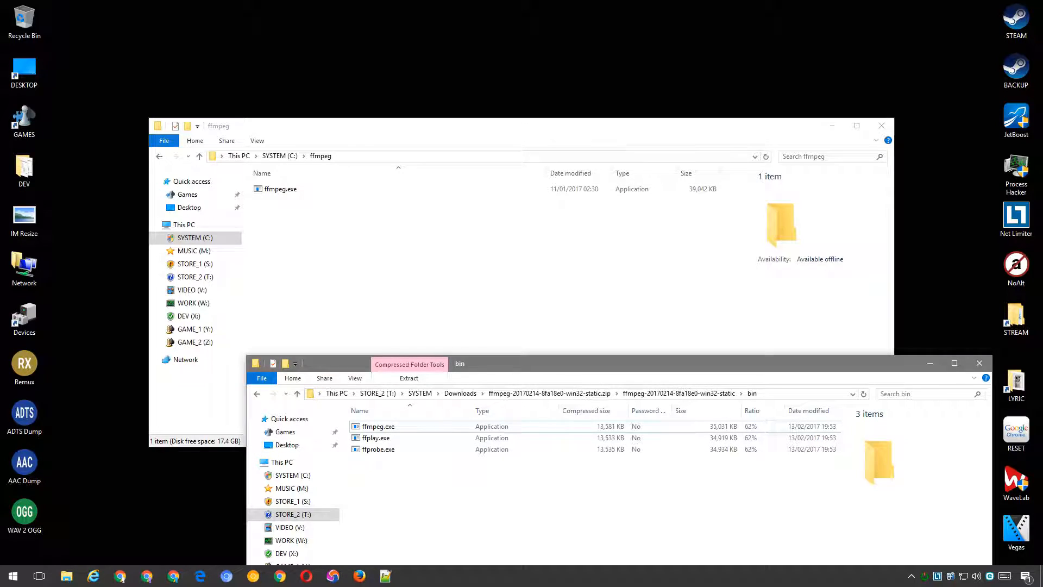
{"action": "left_click", "coordinate": [280, 189]}
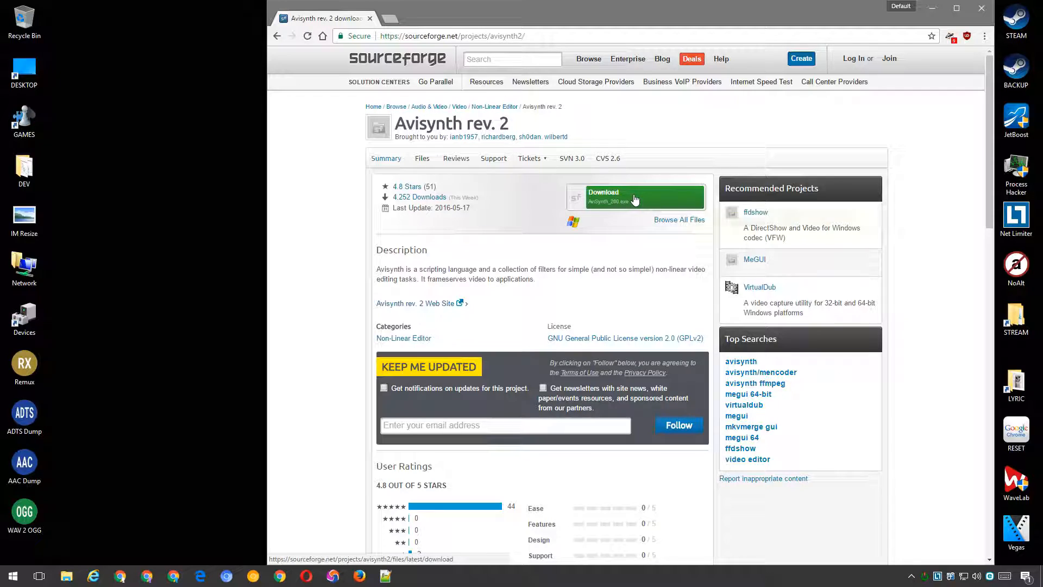
Download AviSynth 2.6.0 and install it with the Standard components
{"action": "left_click", "coordinate": [635, 196]}
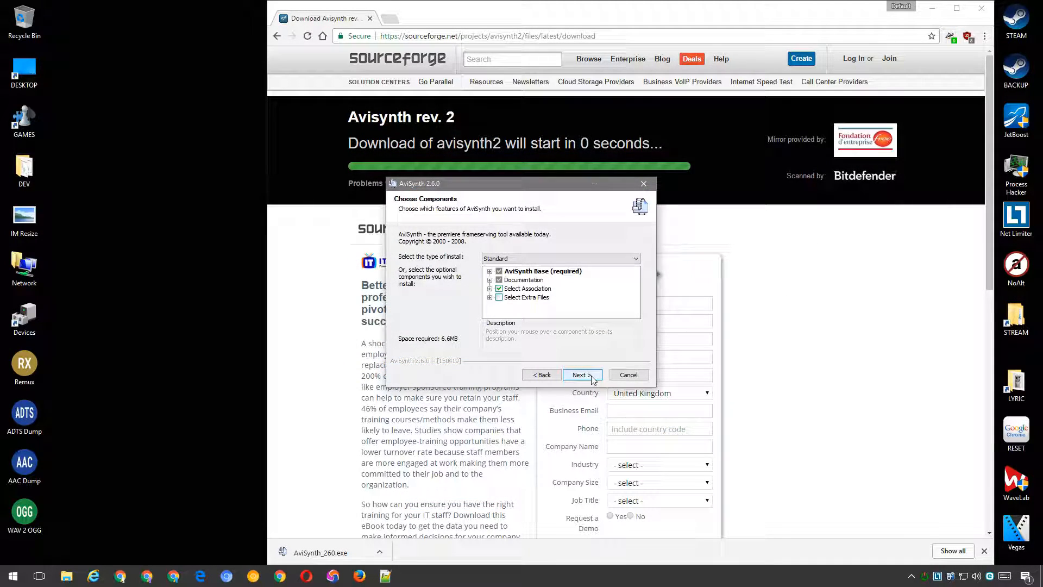
{"action": "left_click", "coordinate": [578, 374]}
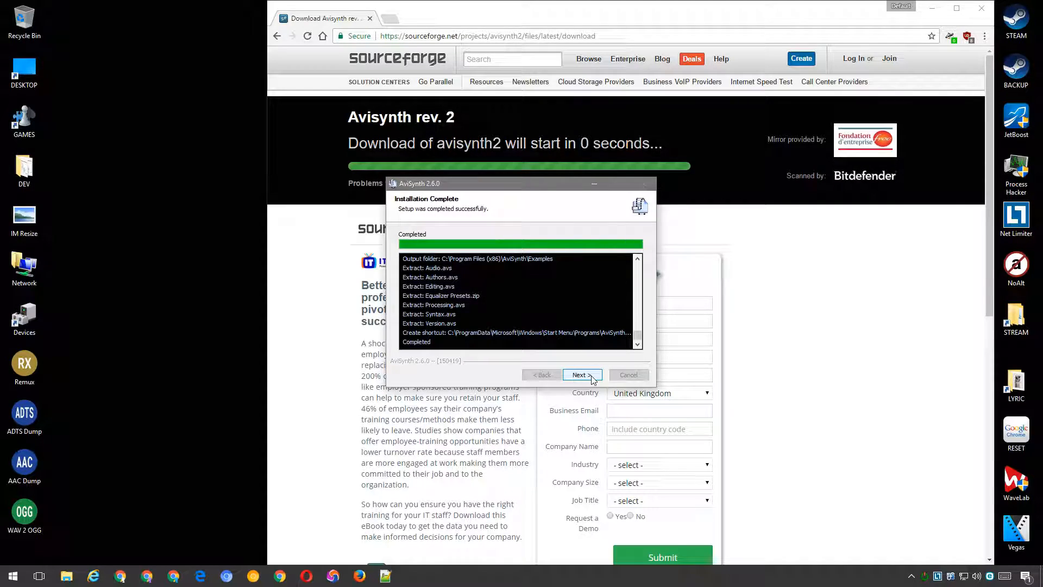
{"action": "left_click", "coordinate": [581, 374]}
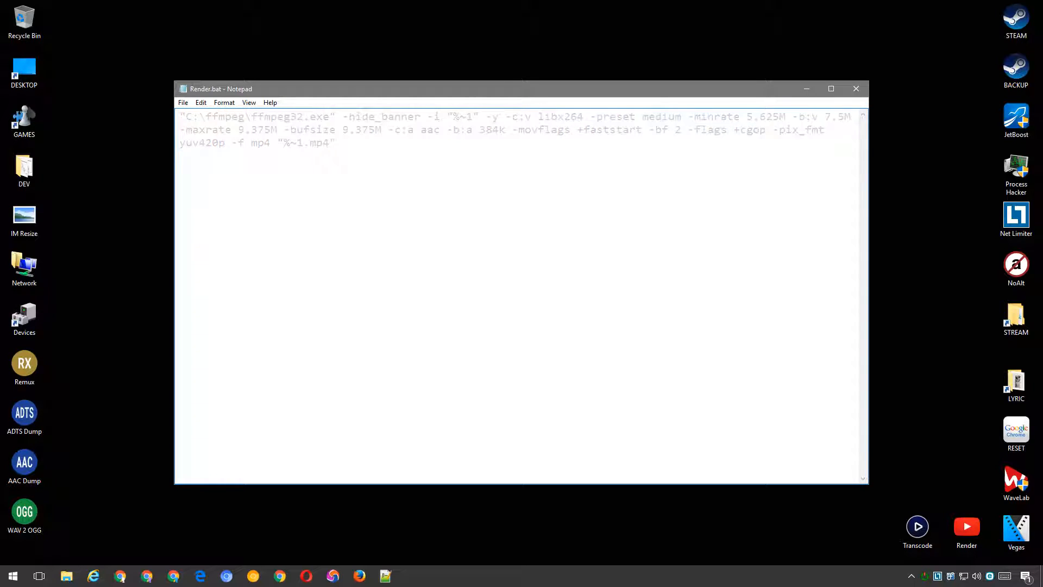
Add -i "%~1" -y -c:v libx264 -preset medium after -hide_banner in Render.bat
{"action": "key", "text": "Delete"}
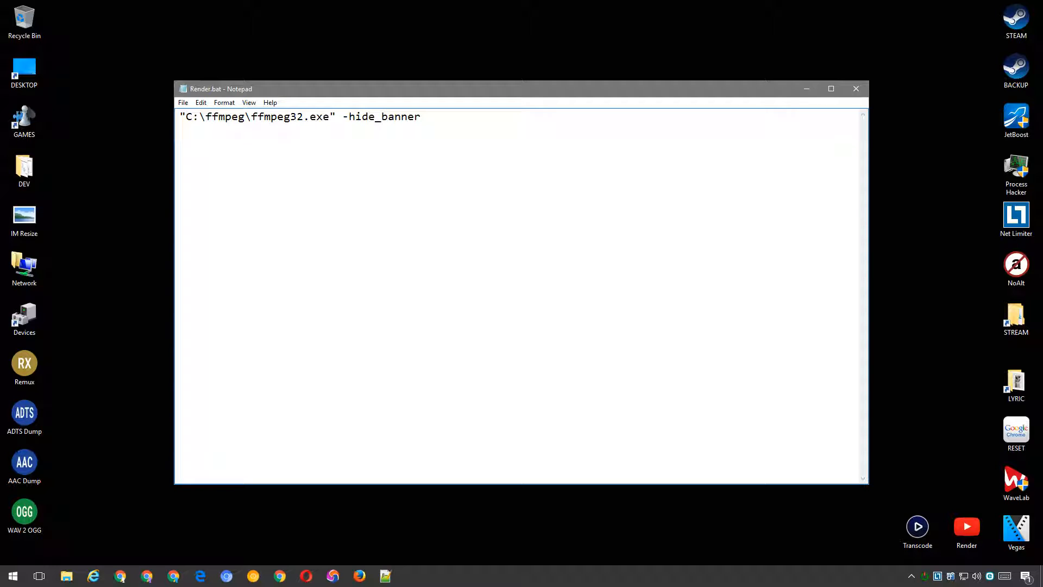
{"action": "type", "text": "-i \"%~1\" -y"}
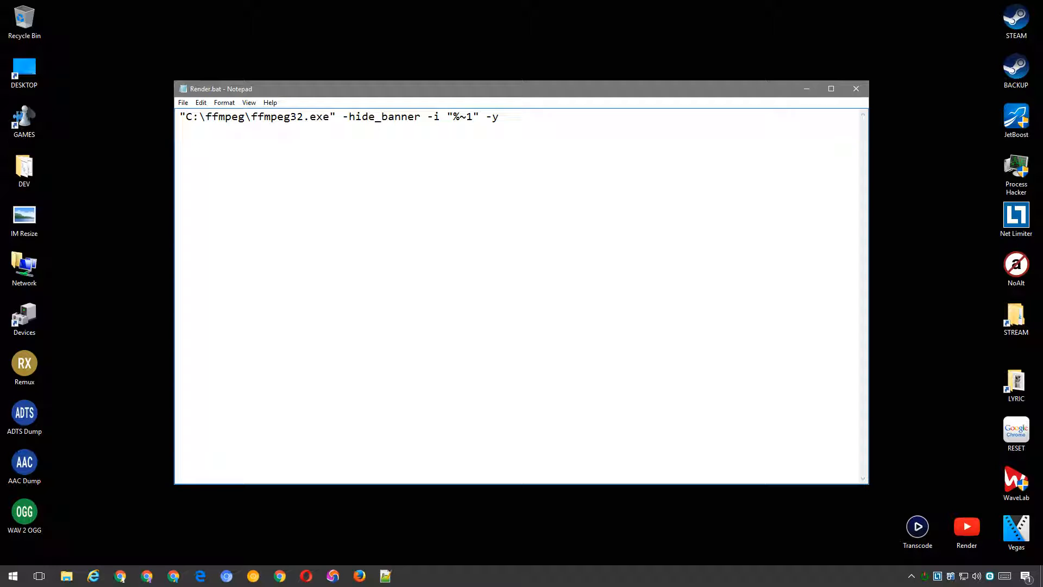
{"action": "type", "text": "-c:v libx264"}
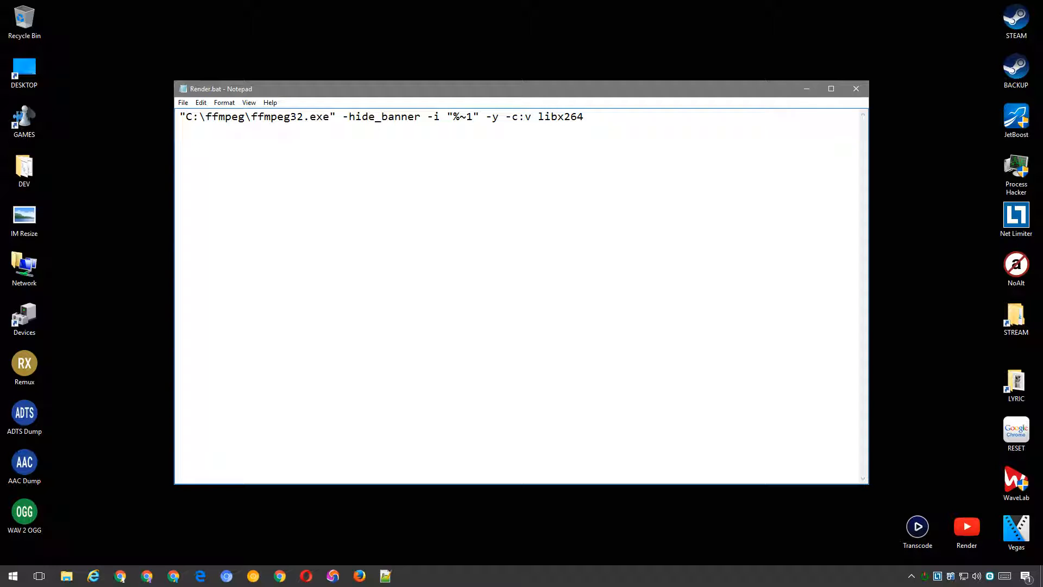
{"action": "type", "text": "-preset medium"}
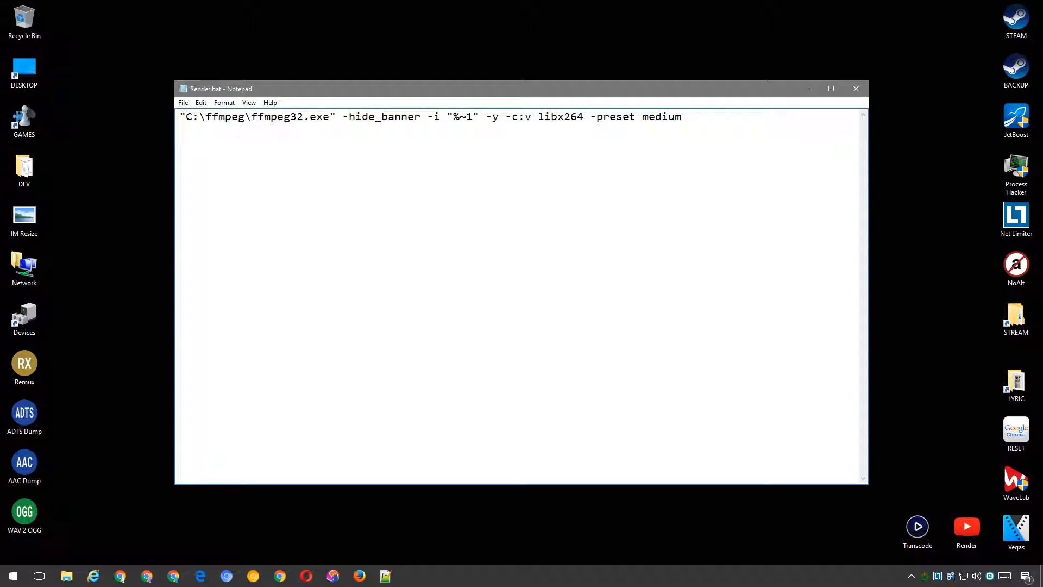
Add bitrates 5.625M min, 7.5M target, 9.375M max/buffer, AAC 384k audio and faststart
{"action": "type", "text": "-minrate 5.625M"}
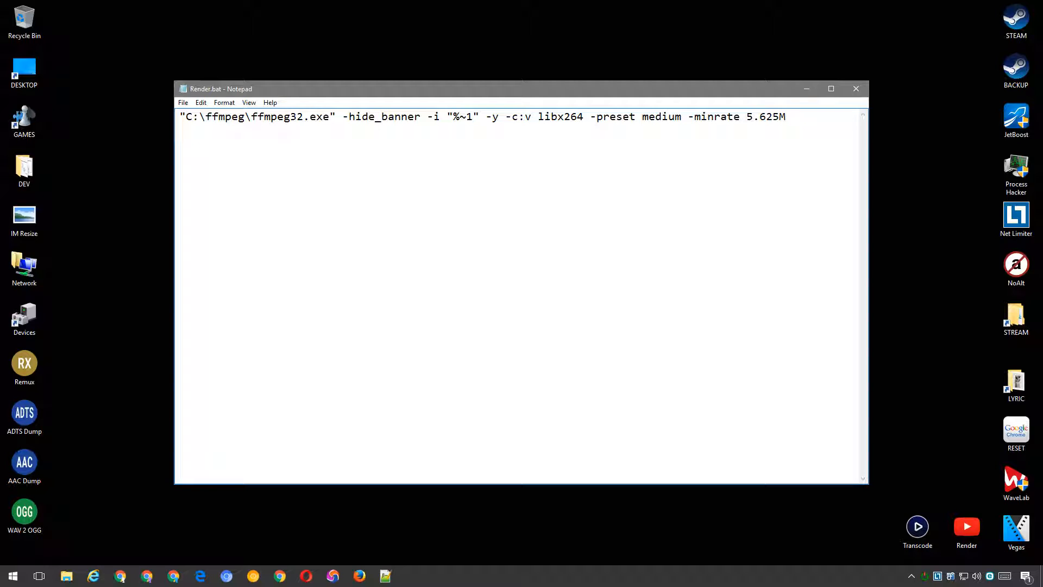
{"action": "type", "text": "-b:v 7.5M"}
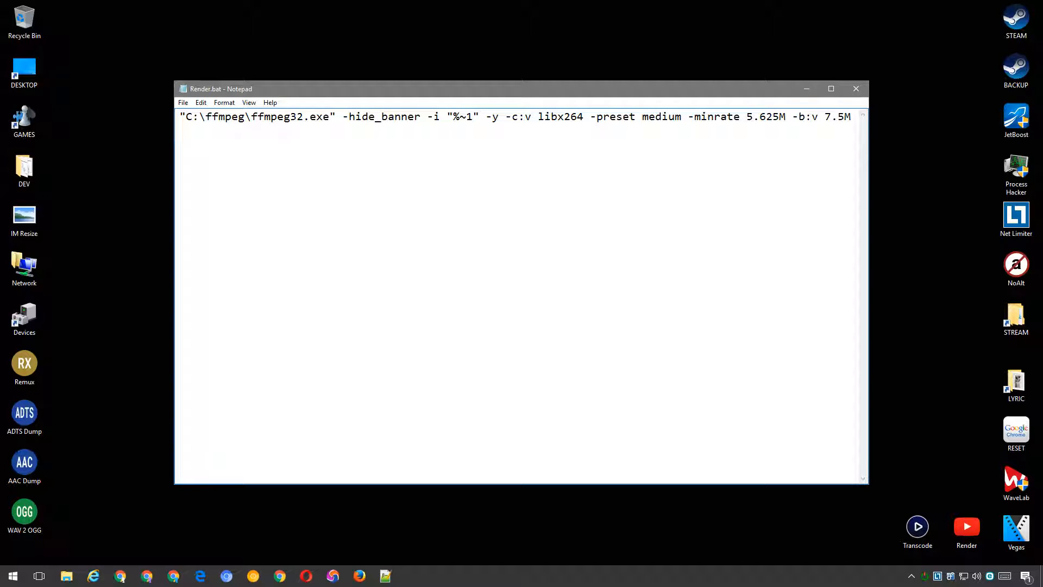
{"action": "type", "text": "-maxrate 9.375M -bufsize 9.375M"}
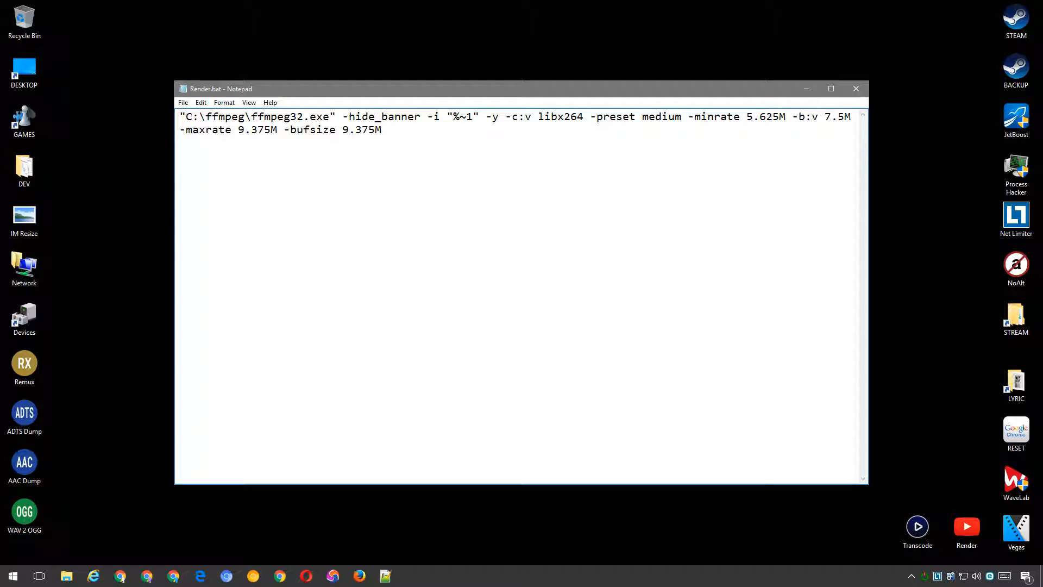
{"action": "type", "text": "-c:a aac"}
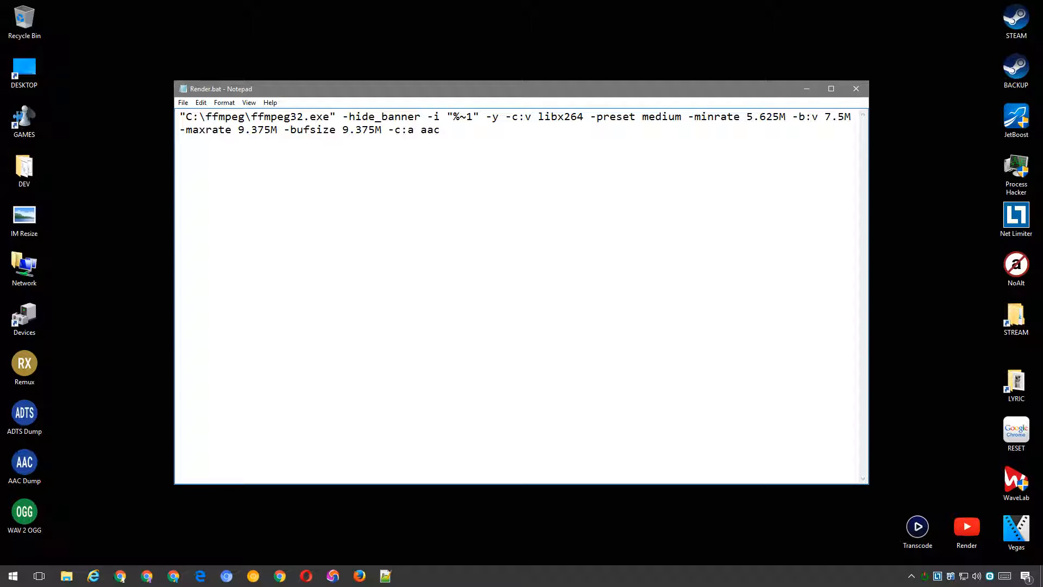
{"action": "type", "text": "-b:a 384k"}
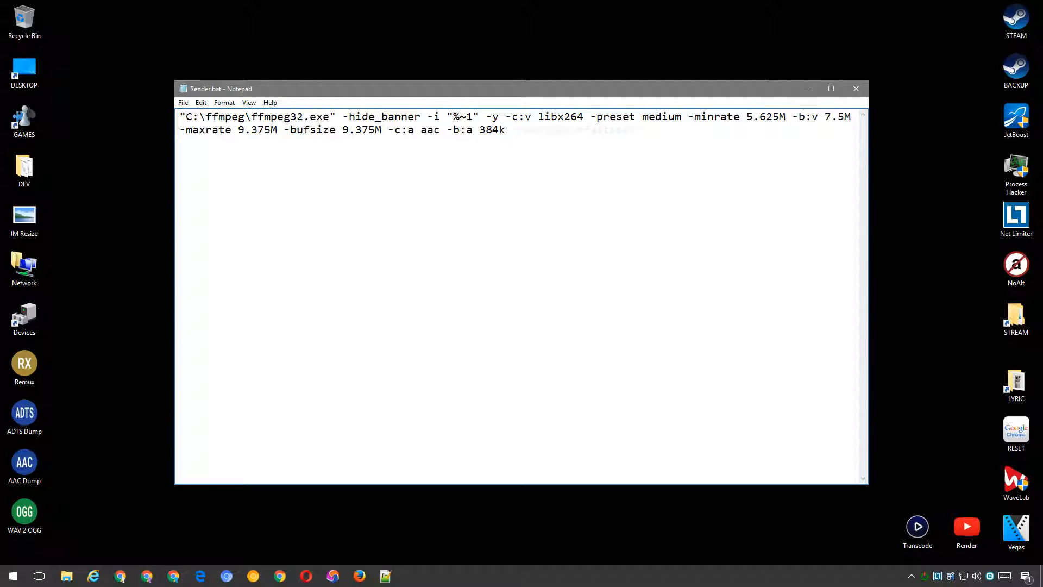
{"action": "type", "text": "-movflags +faststart"}
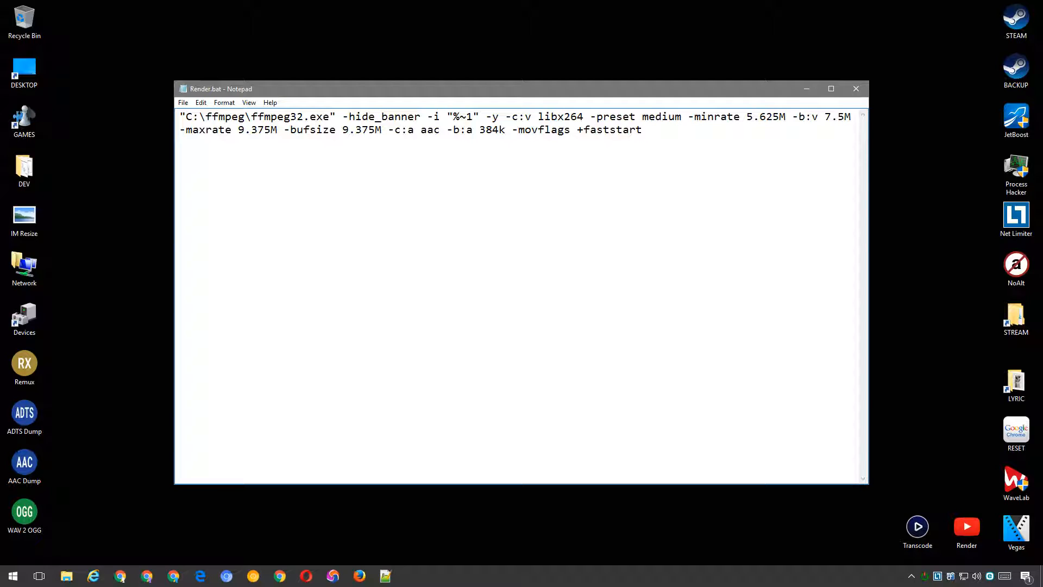
Append -bf 2, closed GOP, yuv420p pixel format and mp4 output "%~1.mp4"
{"action": "type", "text": "-bf 2"}
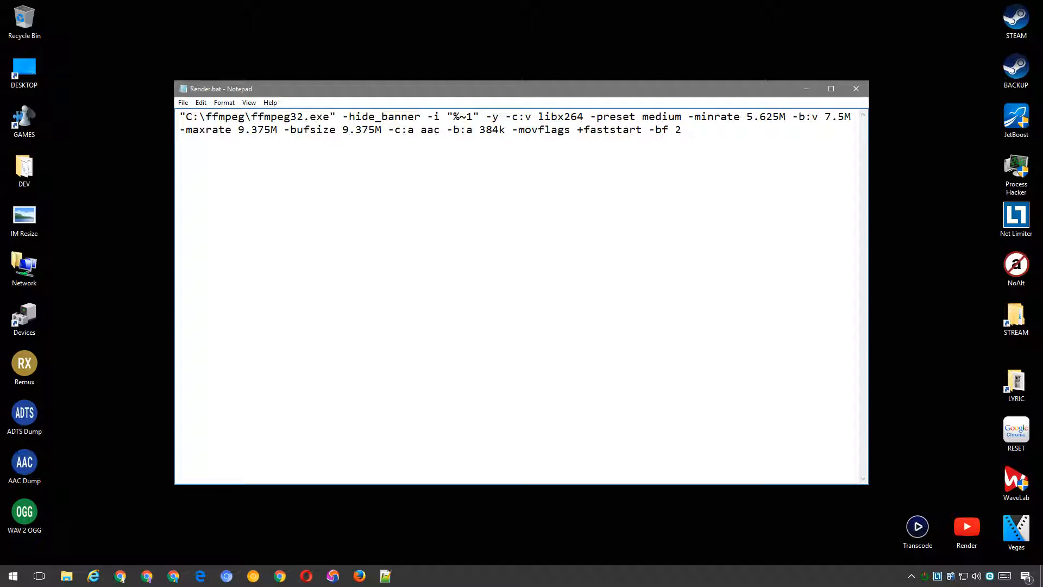
{"action": "type", "text": "-flags +cgop"}
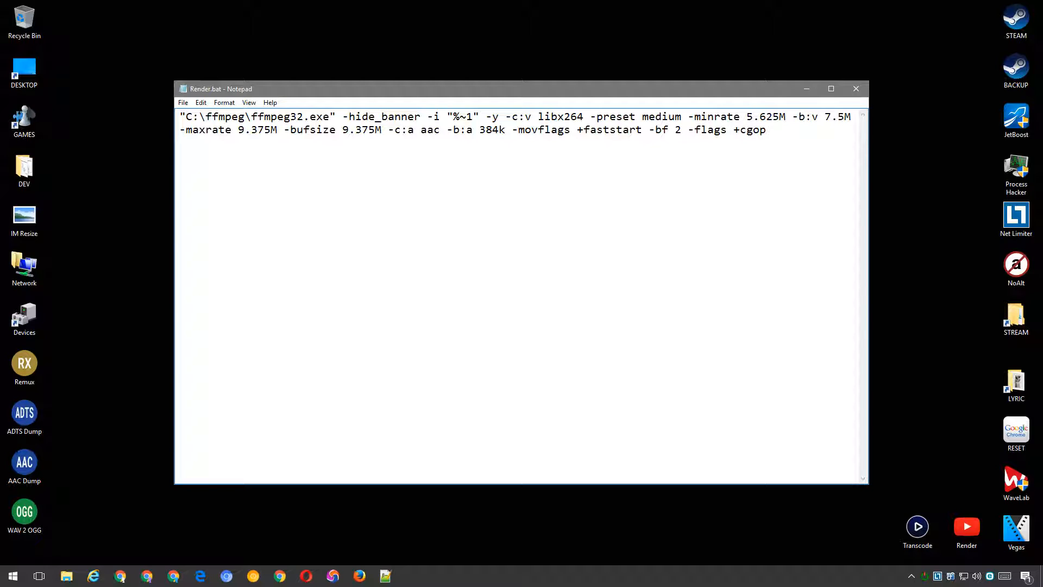
{"action": "type", "text": "-pix_fmt yuv420p"}
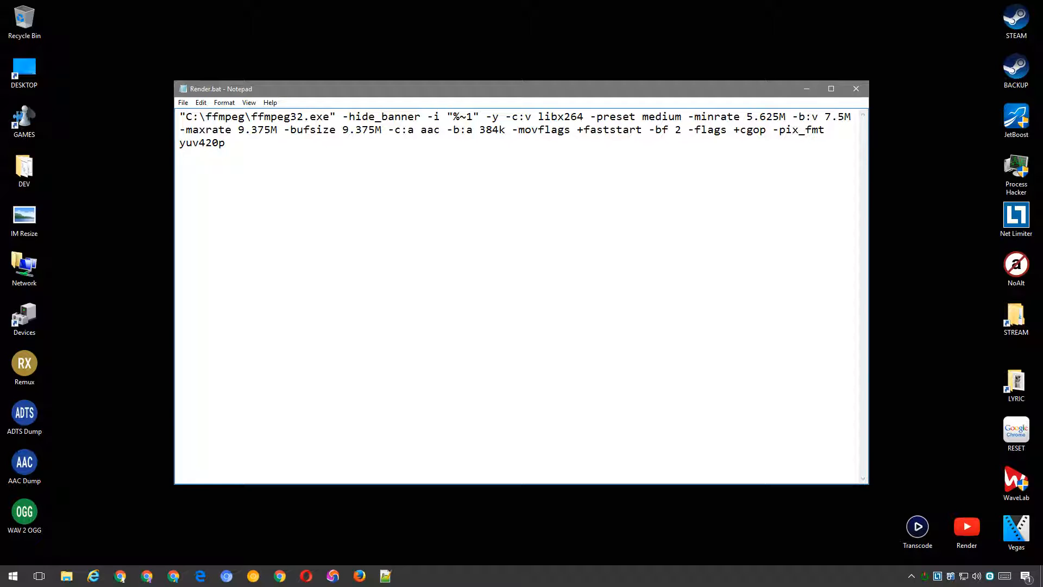
{"action": "type", "text": "-f mp4 \"%~1.mp4\""}
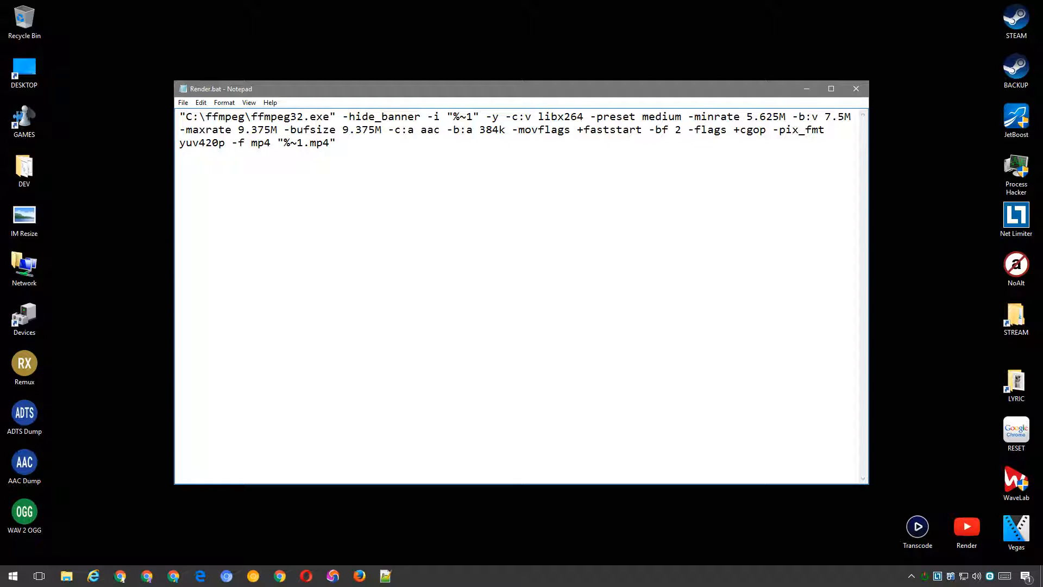
{"action": "left_click", "coordinate": [856, 88]}
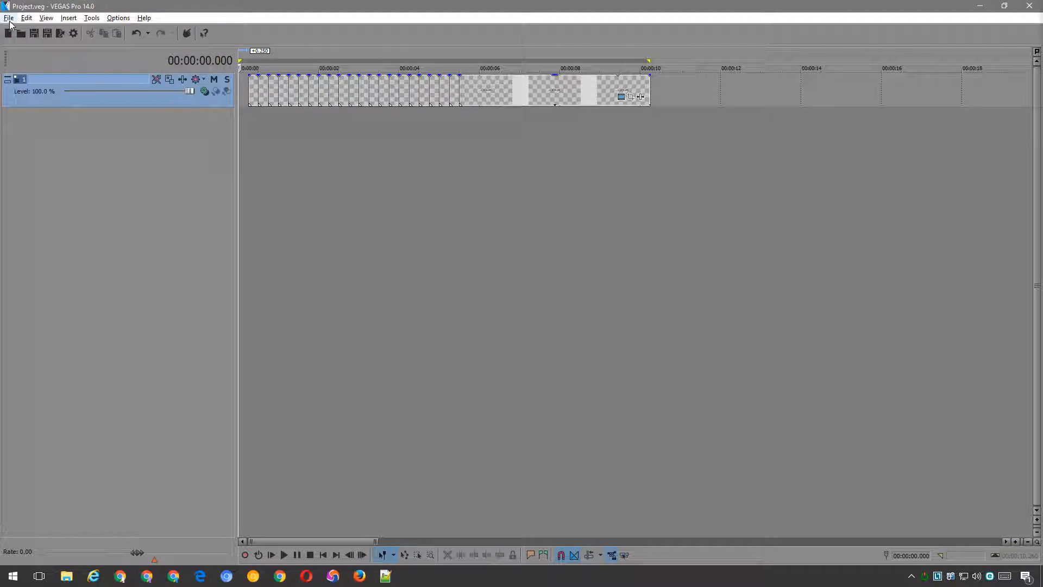
Render the project to Project.avi using DebugMode FrameServer's Project Default template
{"action": "left_click", "coordinate": [8, 17]}
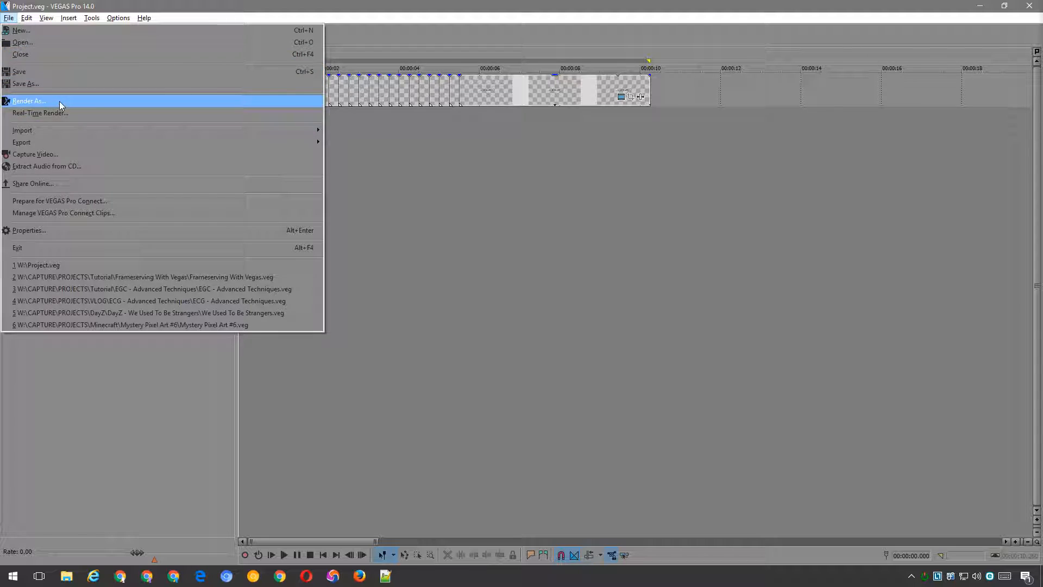
{"action": "left_click", "coordinate": [29, 100]}
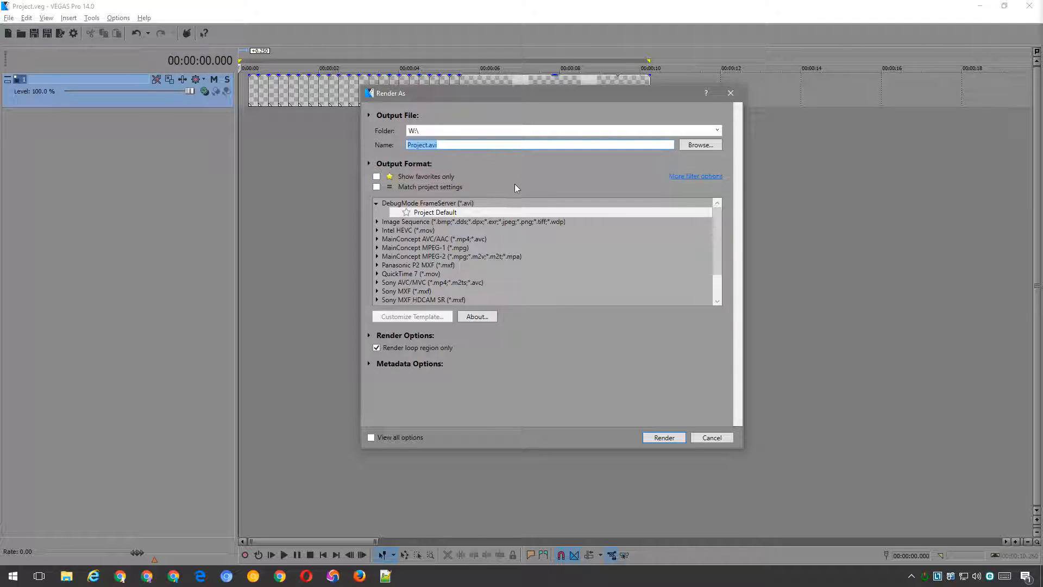
{"action": "left_click", "coordinate": [427, 202]}
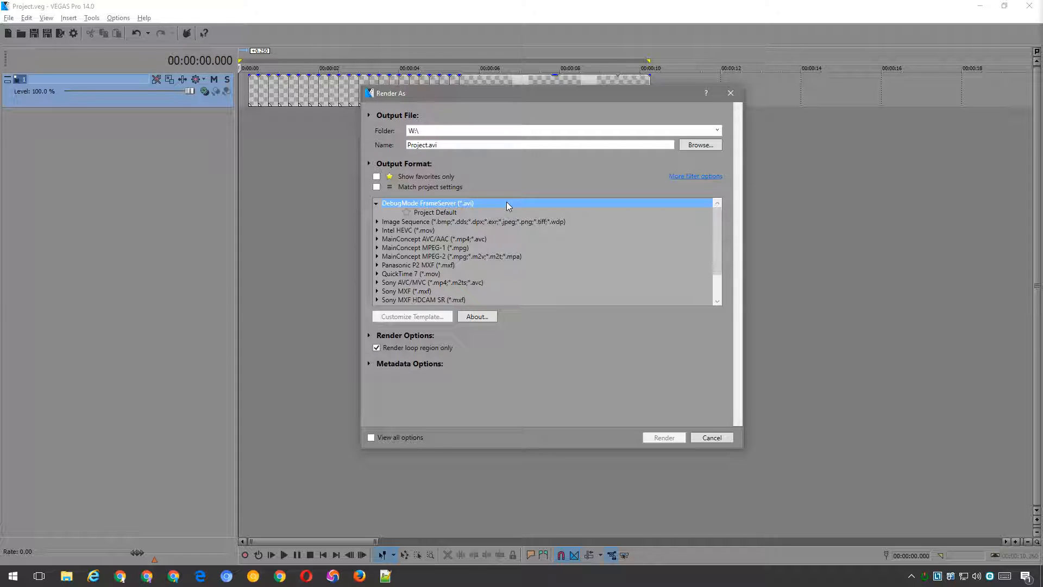
{"action": "mouse_move", "coordinate": [498, 214]}
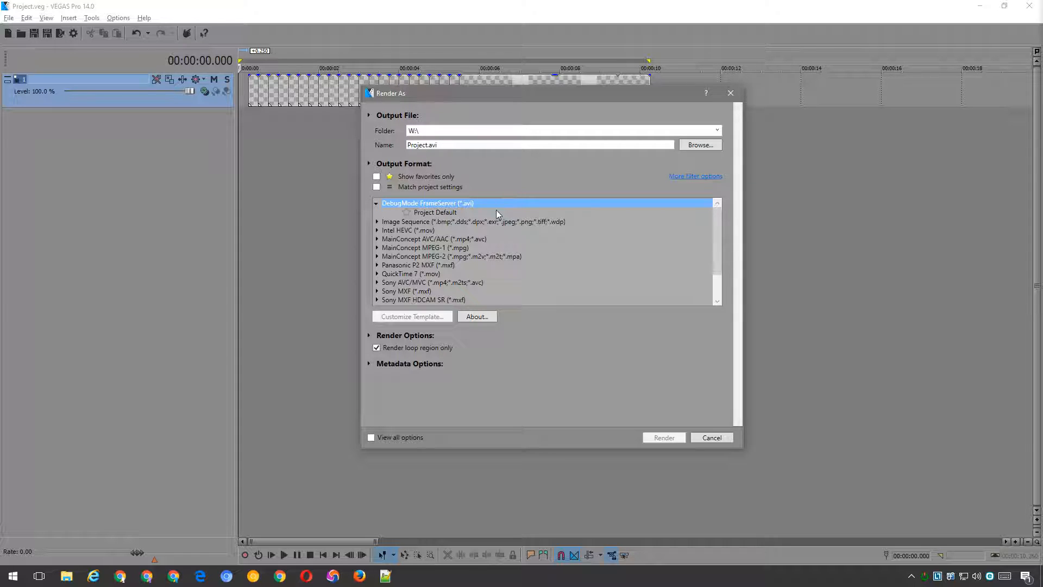
{"action": "left_click", "coordinate": [435, 212]}
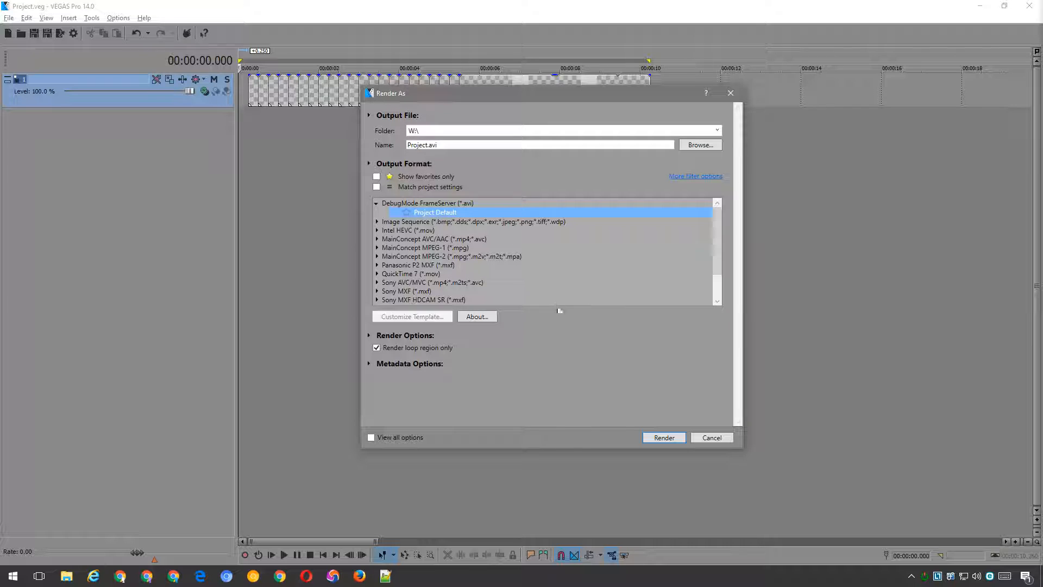
{"action": "left_click", "coordinate": [663, 436]}
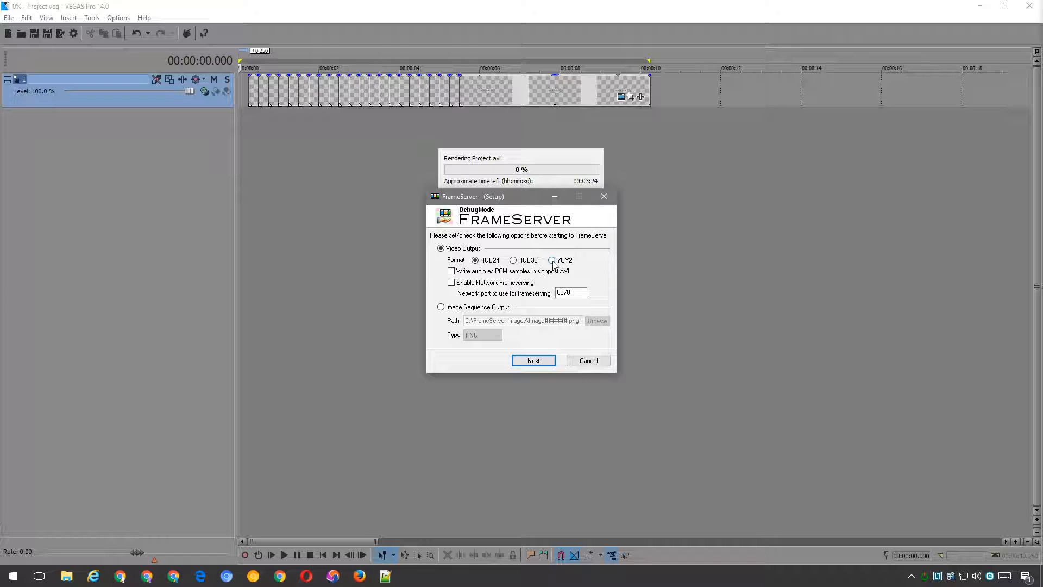
Choose the YUY2 video output format and start frameserving
{"action": "left_click", "coordinate": [551, 260]}
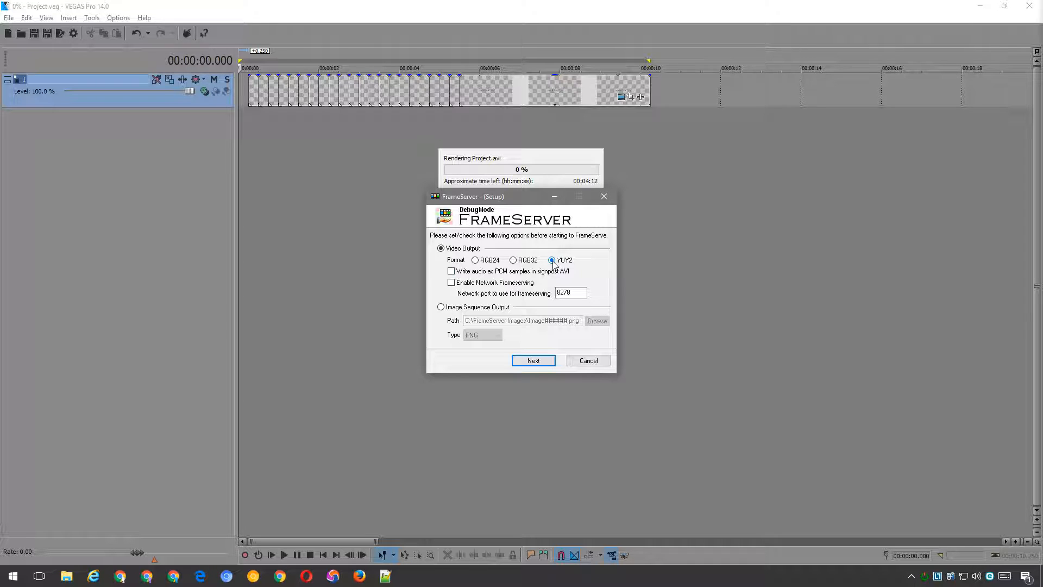
{"action": "left_click", "coordinate": [533, 359]}
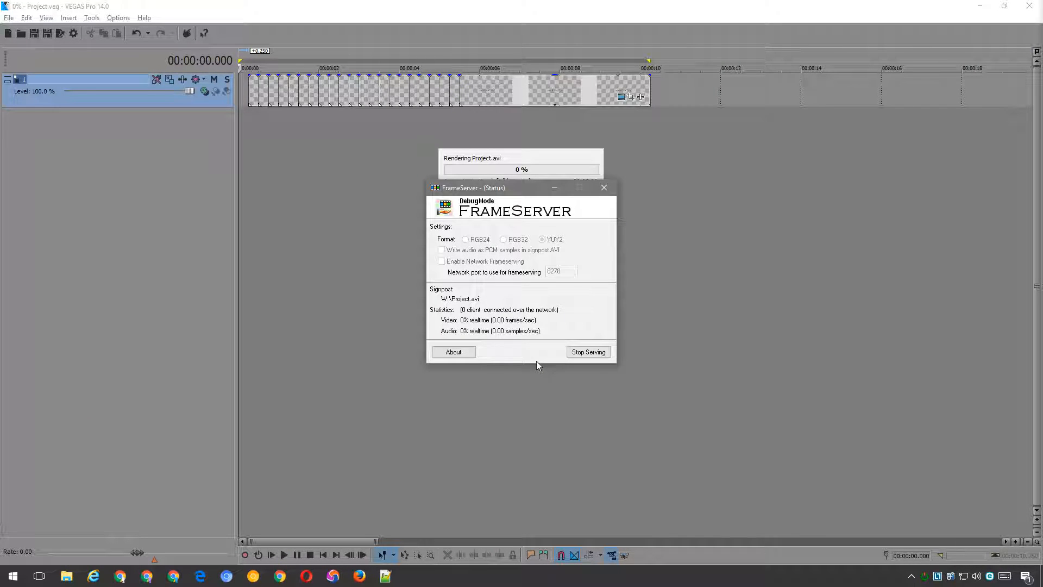
{"action": "mouse_move", "coordinate": [528, 406]}
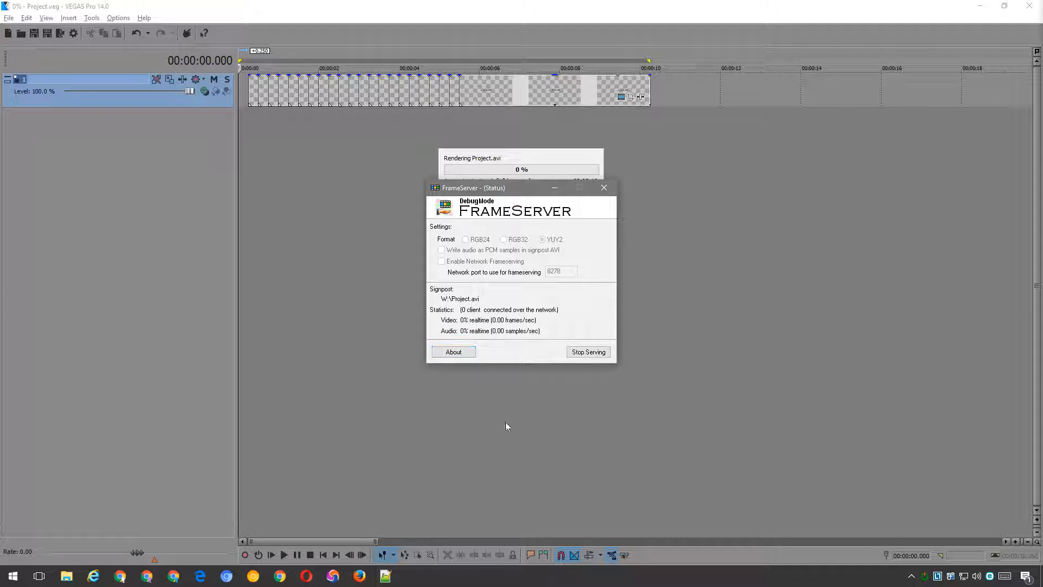
{"action": "mouse_move", "coordinate": [506, 459]}
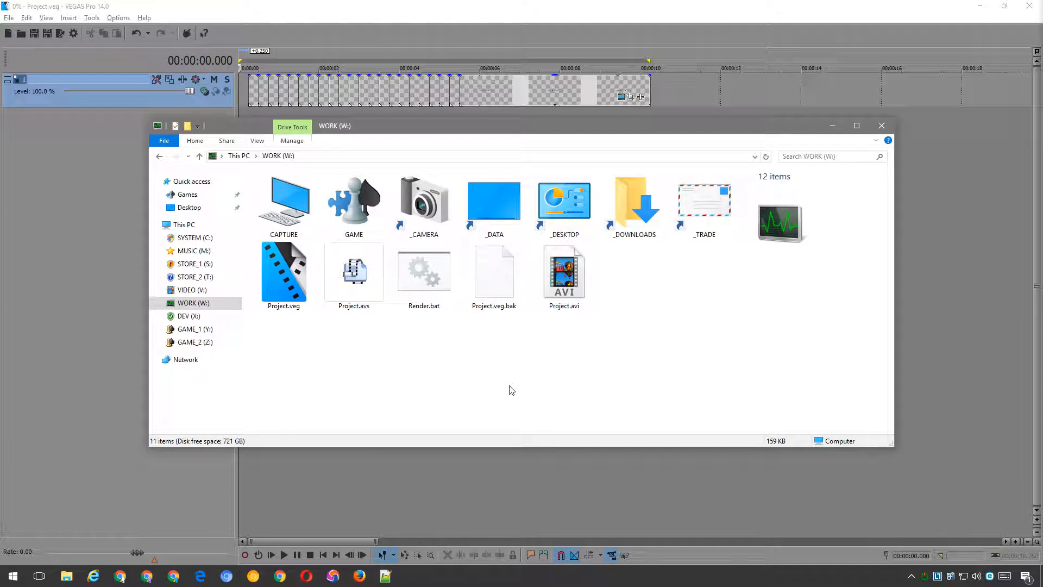
Drop Project.avs onto Render.bat and choose option 2 for a 1080 encode
{"action": "left_click_drag", "start_coordinate": [353, 269], "coordinate": [424, 276]}
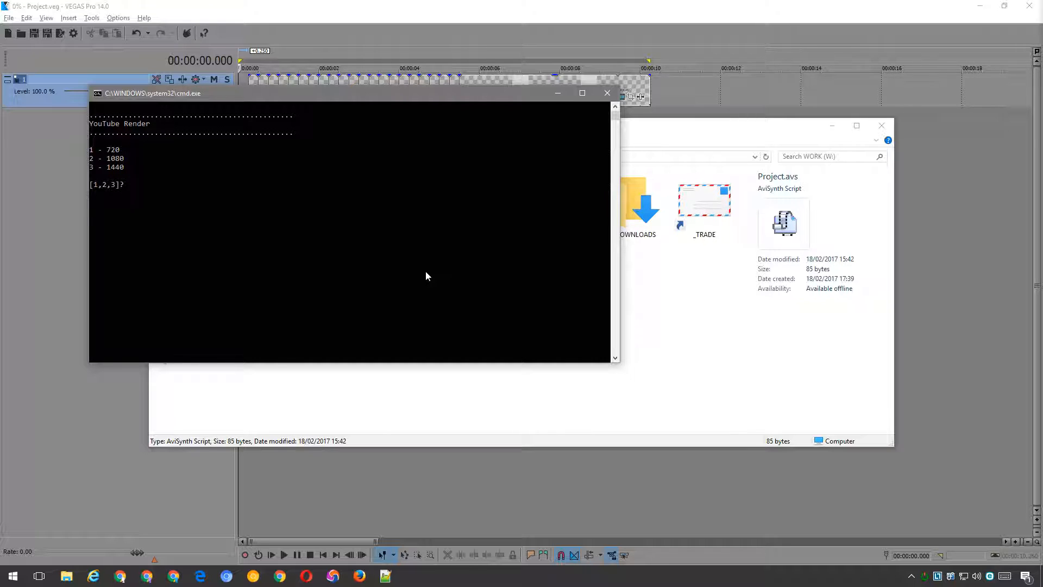
{"action": "type", "text": "2"}
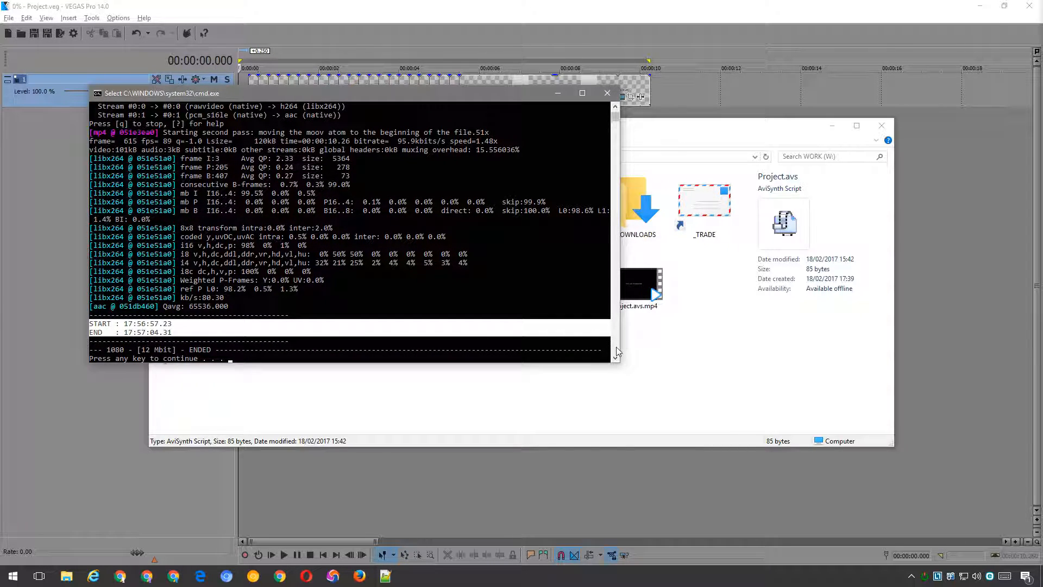
{"action": "mouse_move", "coordinate": [453, 344]}
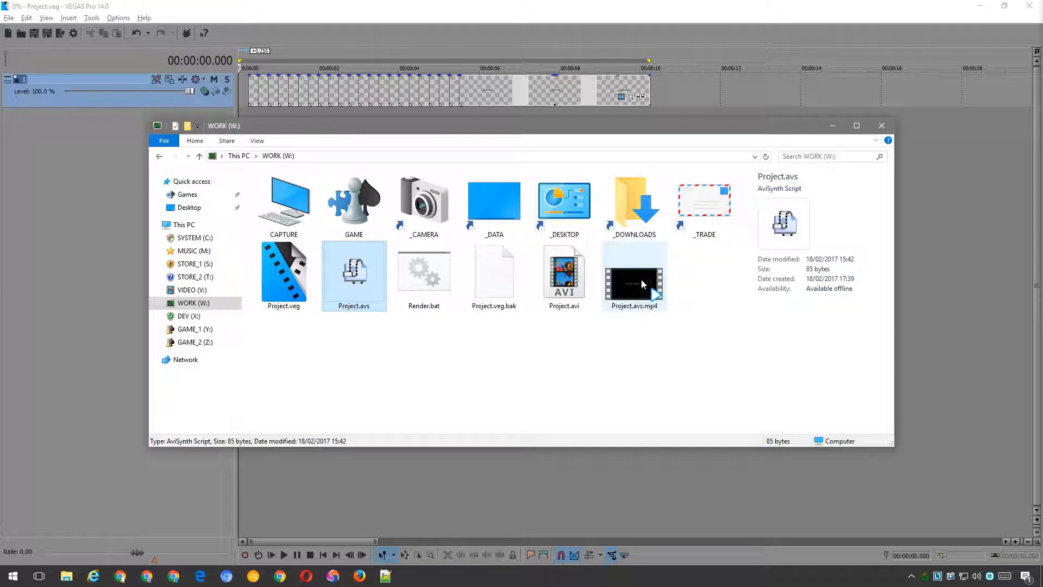
Play Project.avs.mp4 in PotPlayer from the WORK drive folder
{"action": "double_click", "coordinate": [633, 273]}
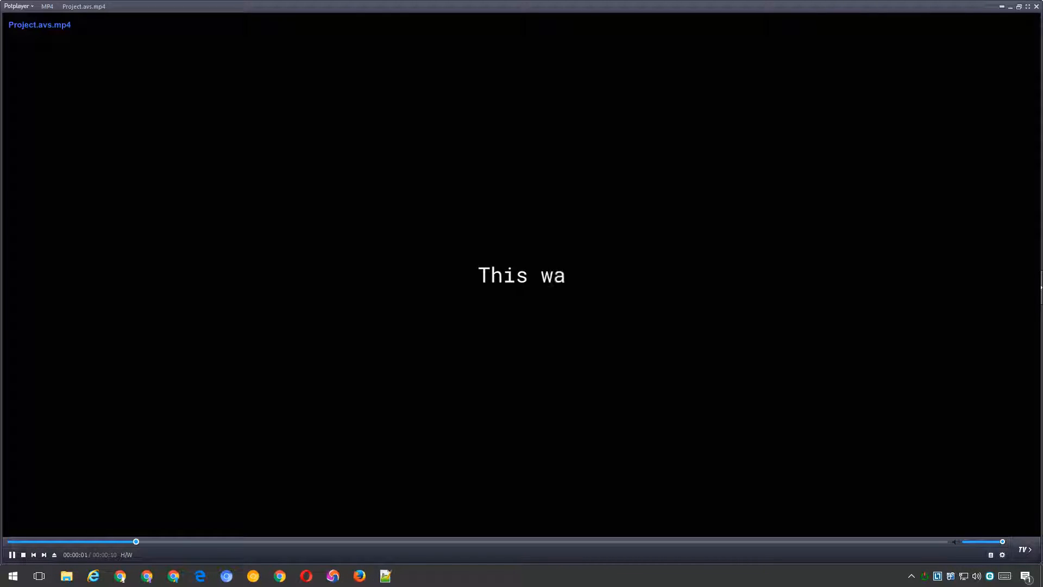